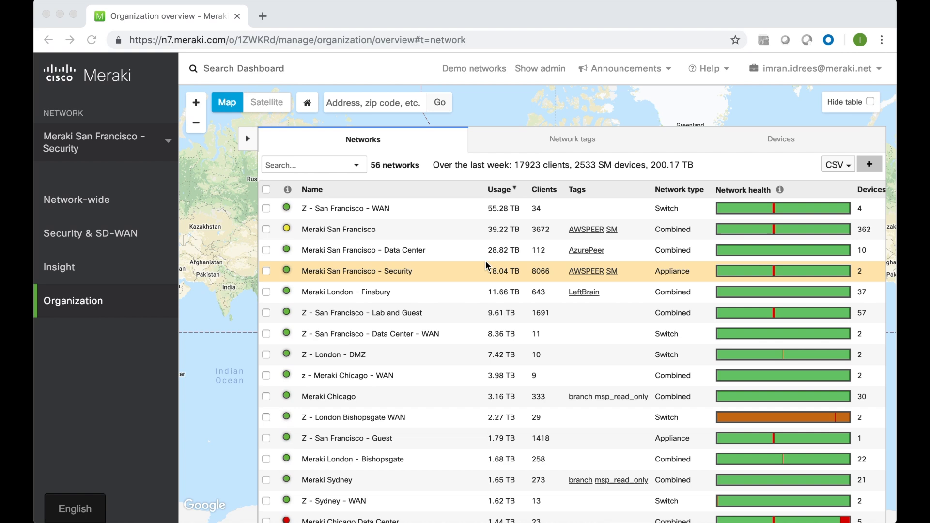
{"action": "mouse_move", "coordinate": [439, 273]}
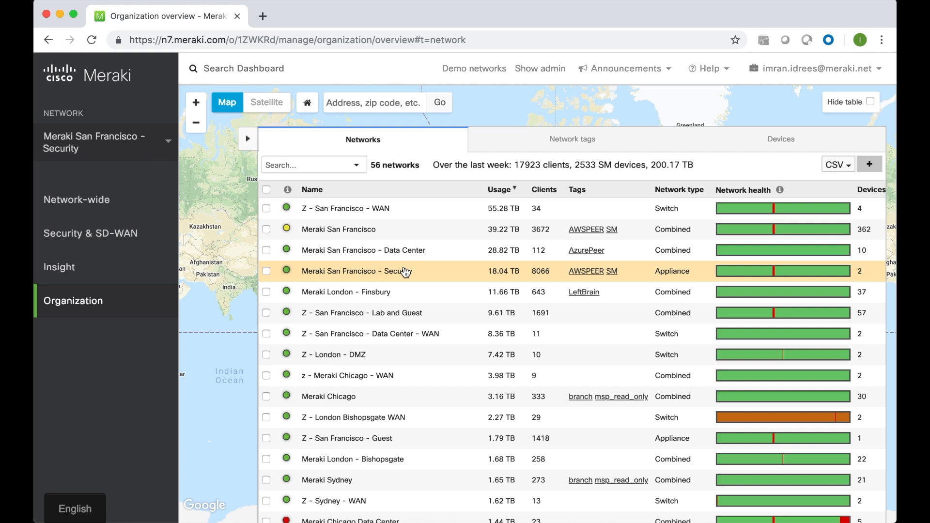
Open the Meraki San Francisco - Security network from the organization's network list.
{"action": "left_click", "coordinate": [355, 271]}
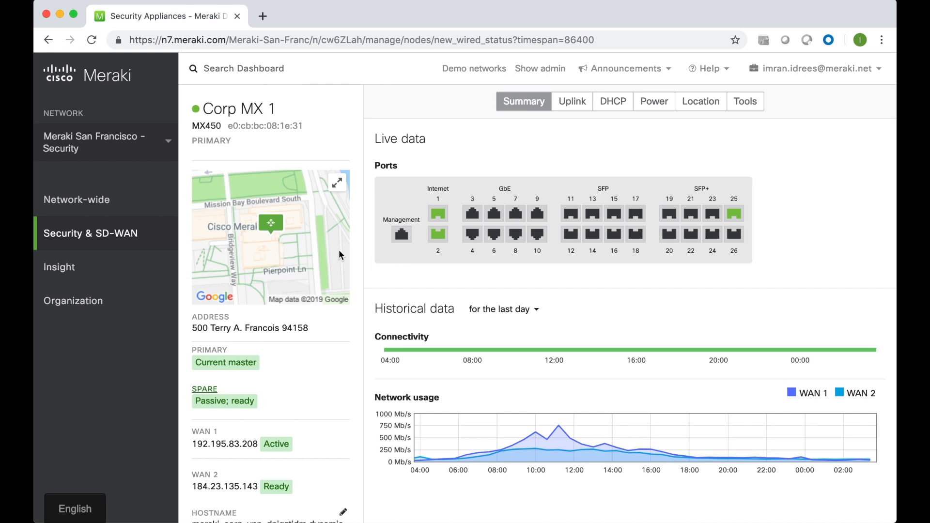
Go to Security & SD-WAN > Site-to-site VPN and set the VPN type to Off.
{"action": "left_click", "coordinate": [91, 232]}
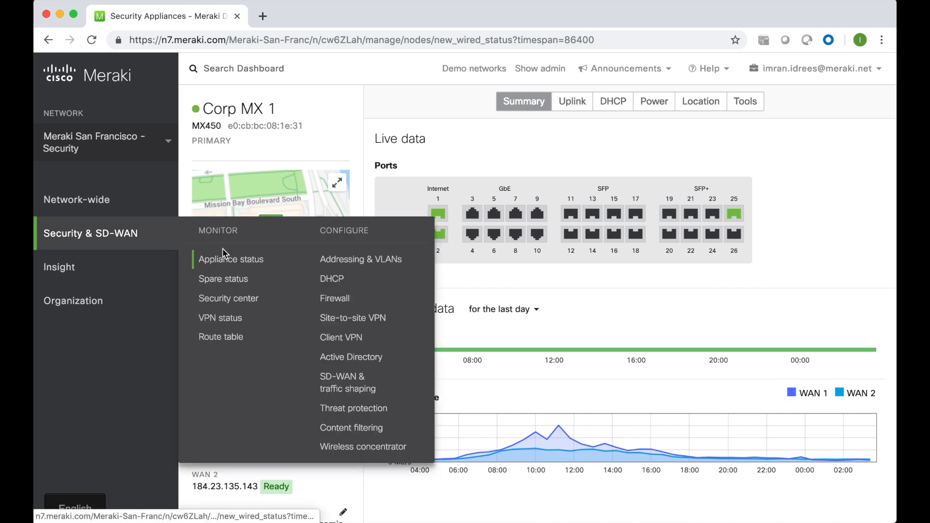
{"action": "mouse_move", "coordinate": [353, 318]}
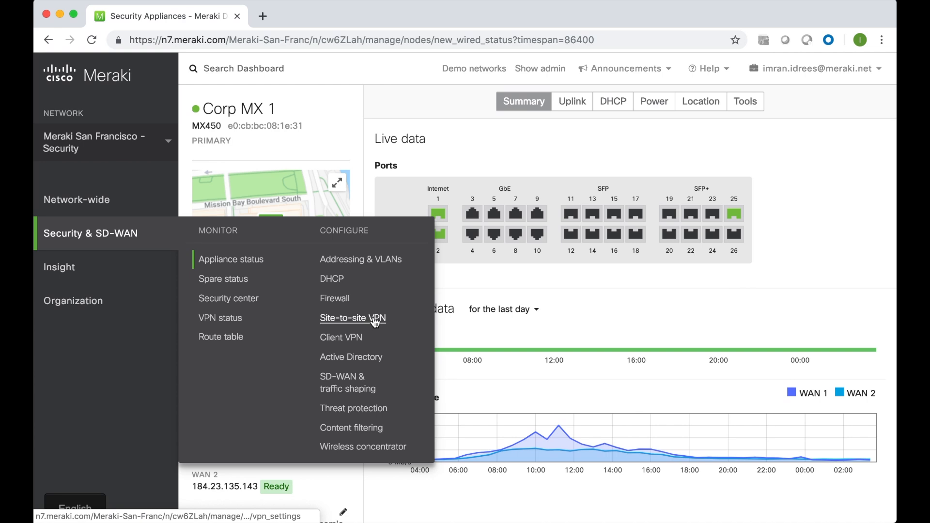
{"action": "left_click", "coordinate": [353, 318]}
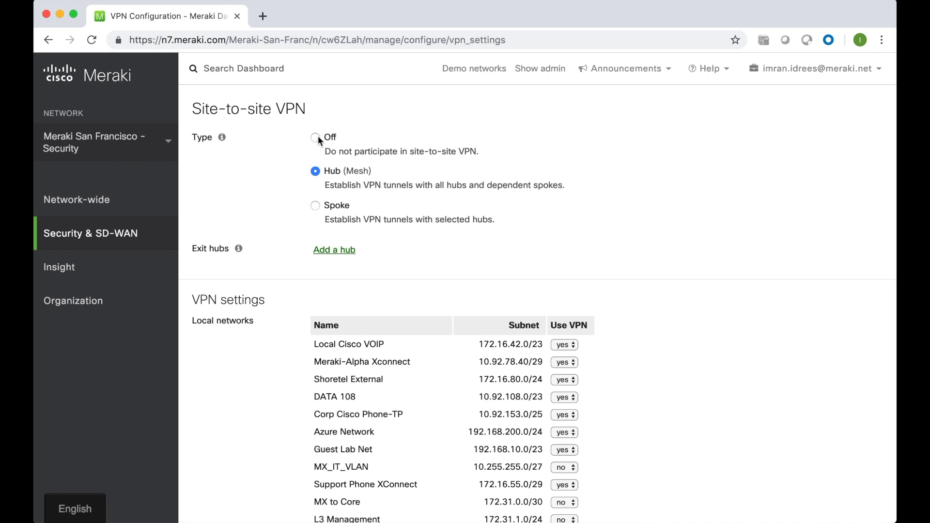
{"action": "left_click", "coordinate": [315, 136]}
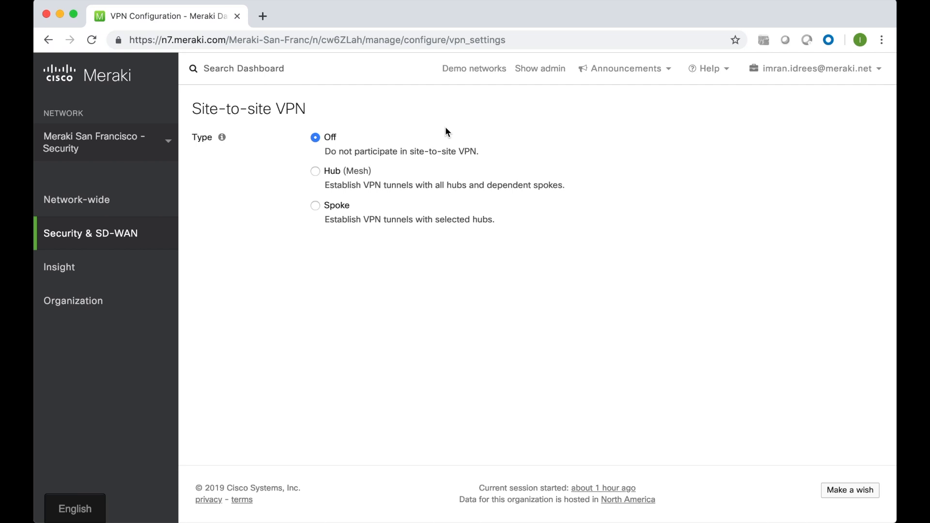
{"action": "mouse_move", "coordinate": [453, 148]}
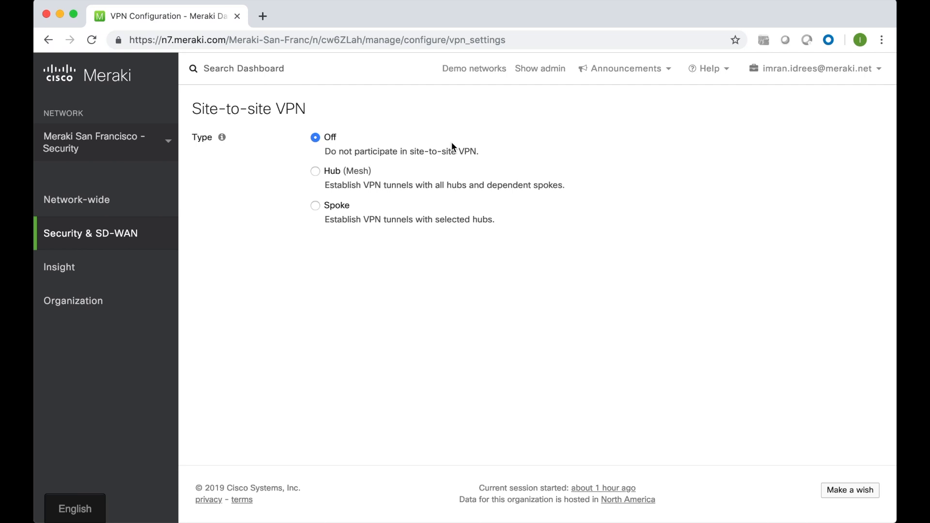
{"action": "mouse_move", "coordinate": [461, 182]}
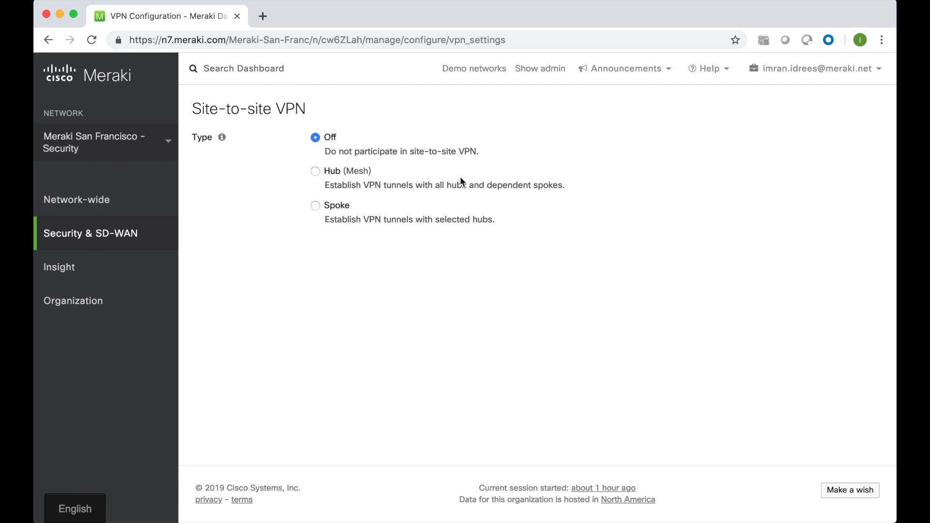
{"action": "mouse_move", "coordinate": [320, 174]}
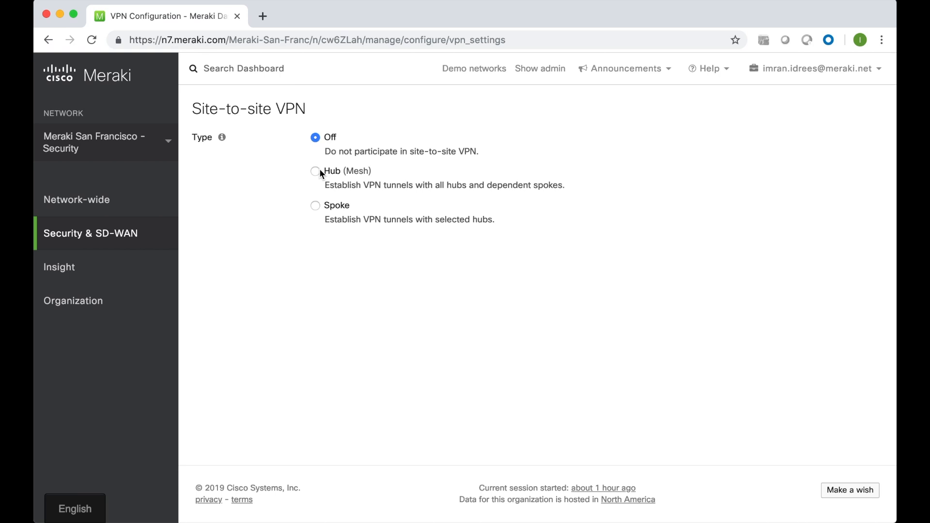
Set the VPN type to Spoke and add Z - Wireless Concentrator - Engineering London as its hub.
{"action": "left_click", "coordinate": [316, 171]}
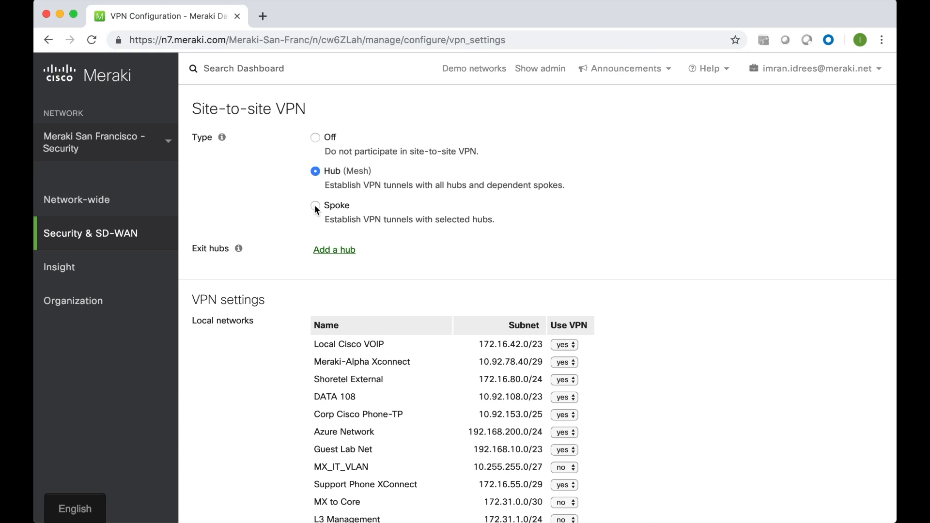
{"action": "left_click", "coordinate": [315, 206]}
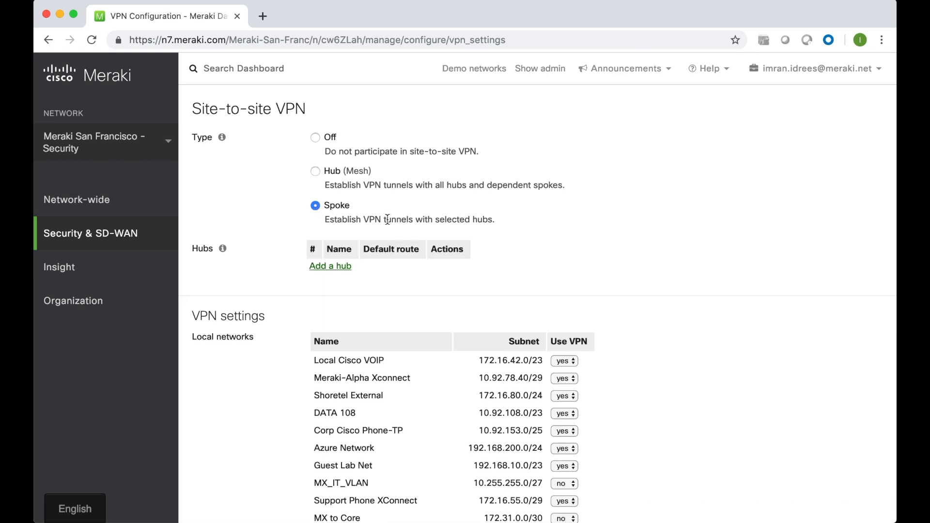
{"action": "left_click", "coordinate": [330, 266]}
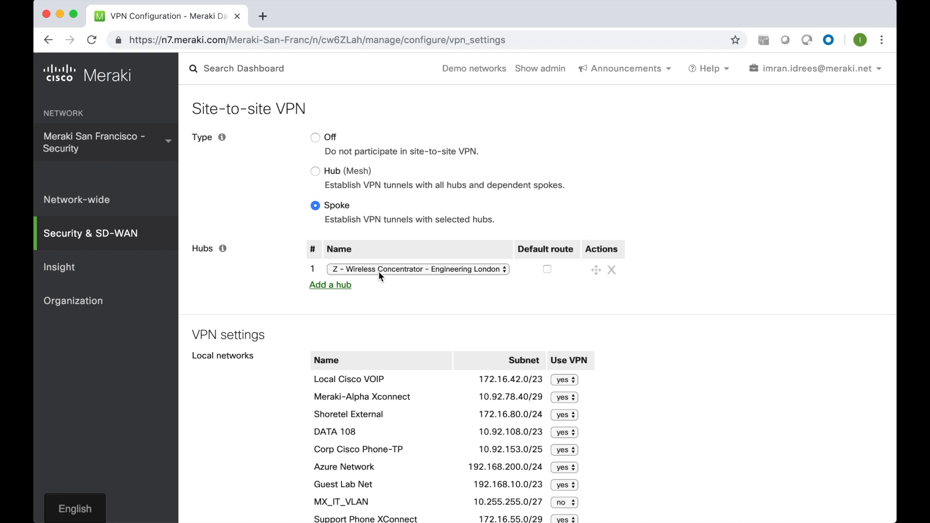
{"action": "left_click", "coordinate": [418, 268]}
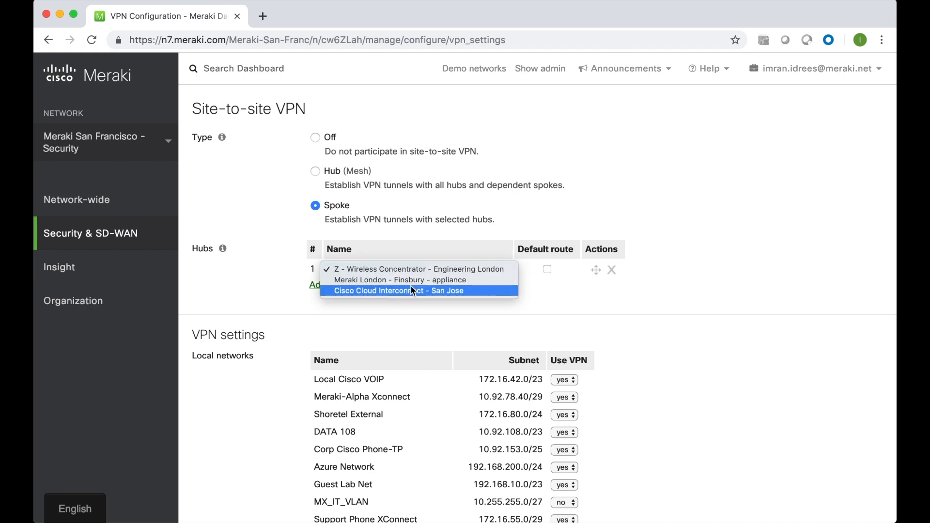
{"action": "left_click", "coordinate": [419, 269]}
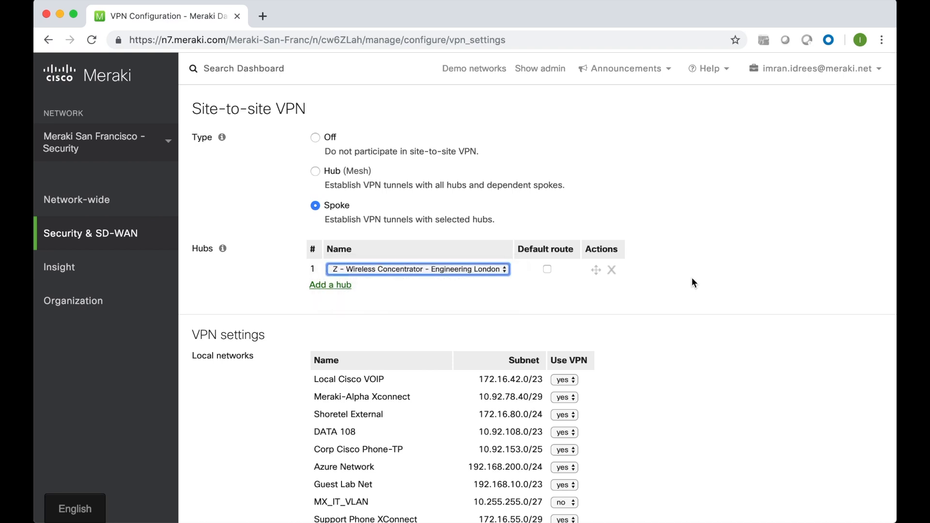